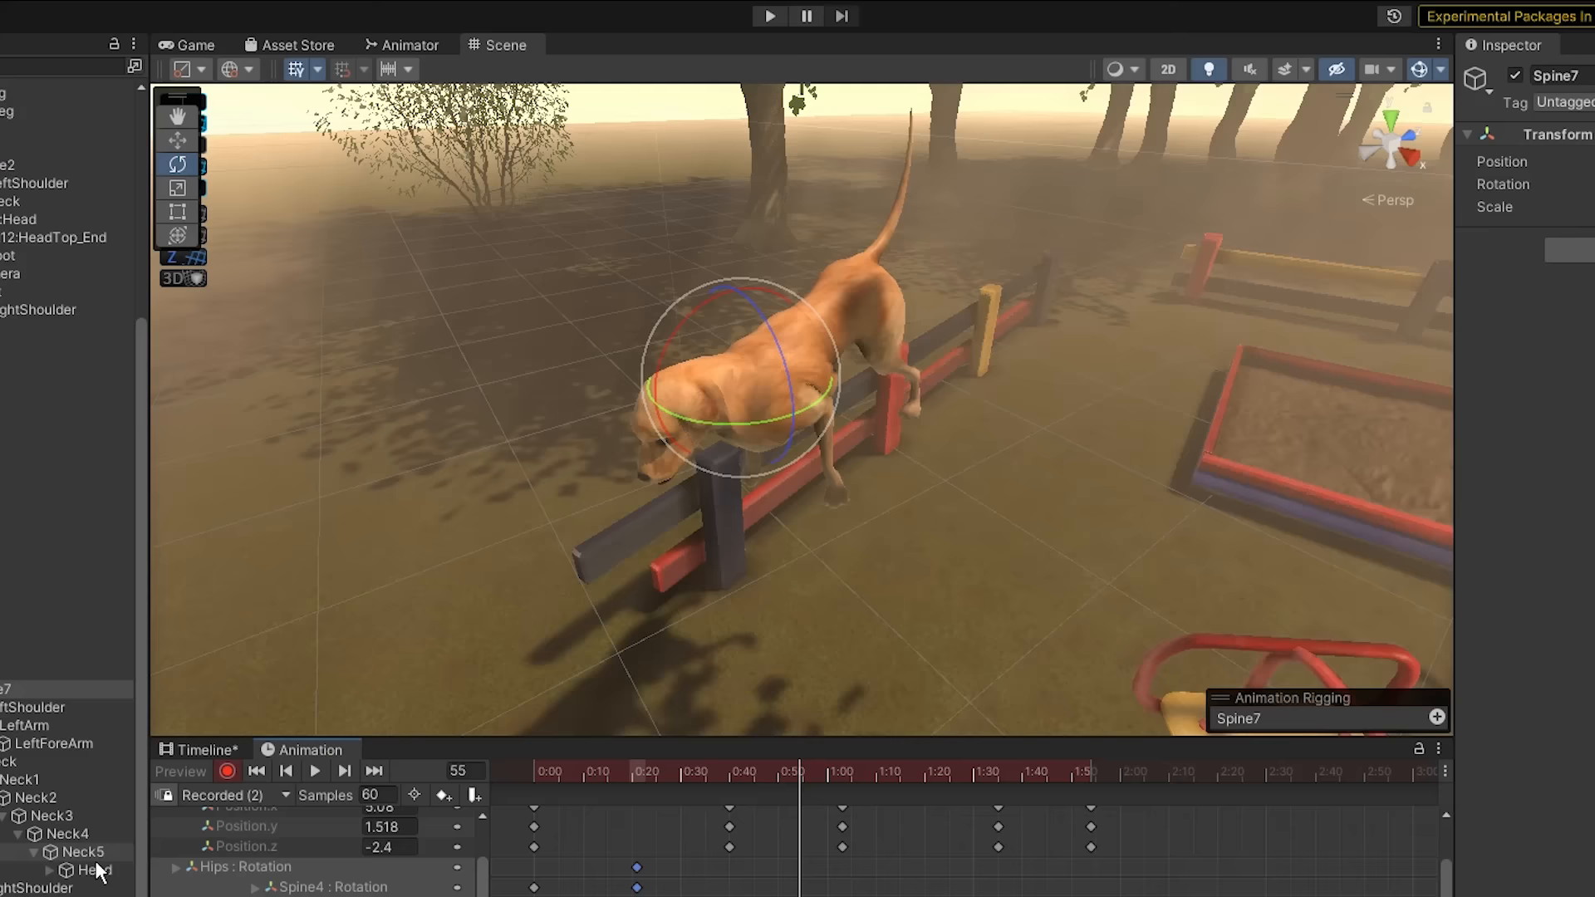
- Keyframe the dog's spine and neck rotations for its leap over the wooden fence
click(772, 16)
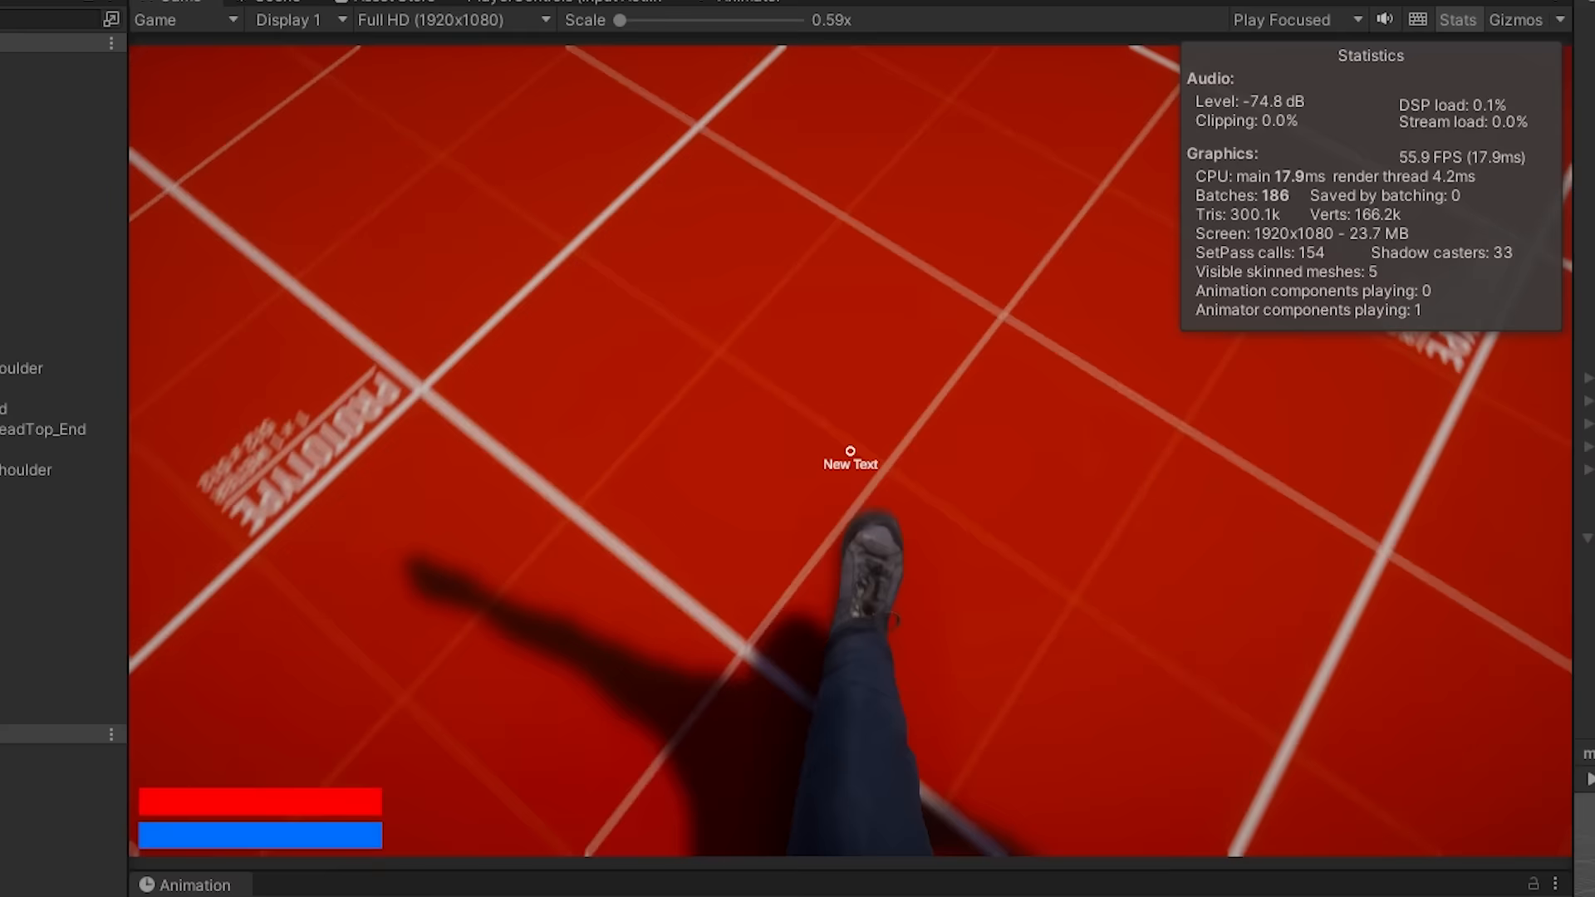
- Enter Play mode to walk the first-person player and check the red and blue bars
click(712, 159)
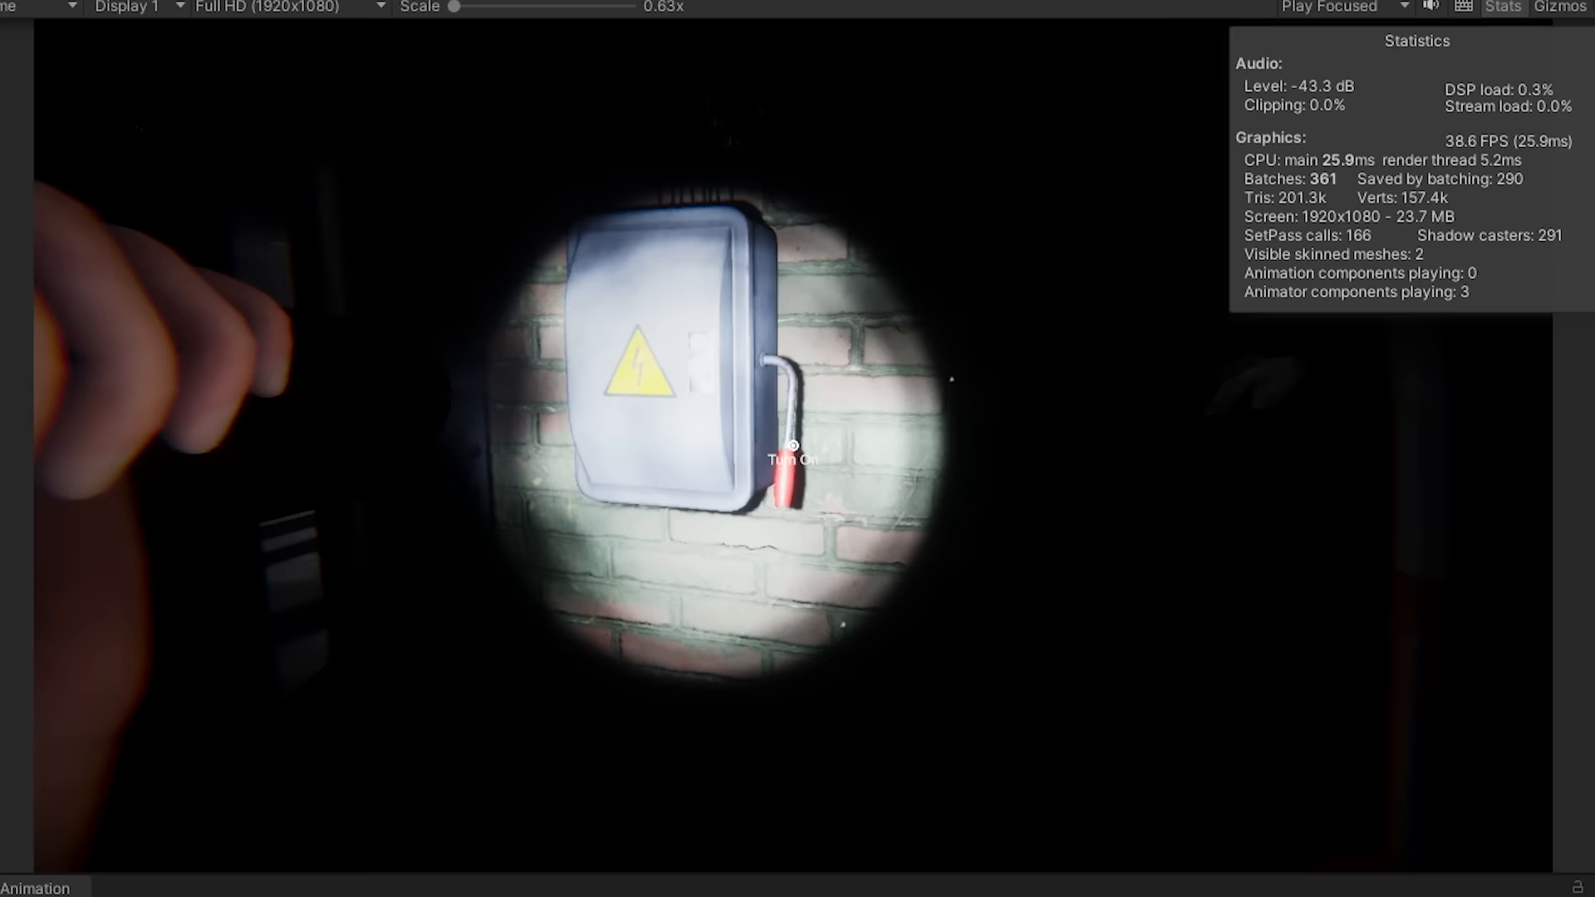
- Shine the flashlight on the brick-wall fuse box to reveal its Turn On prompt
click(771, 47)
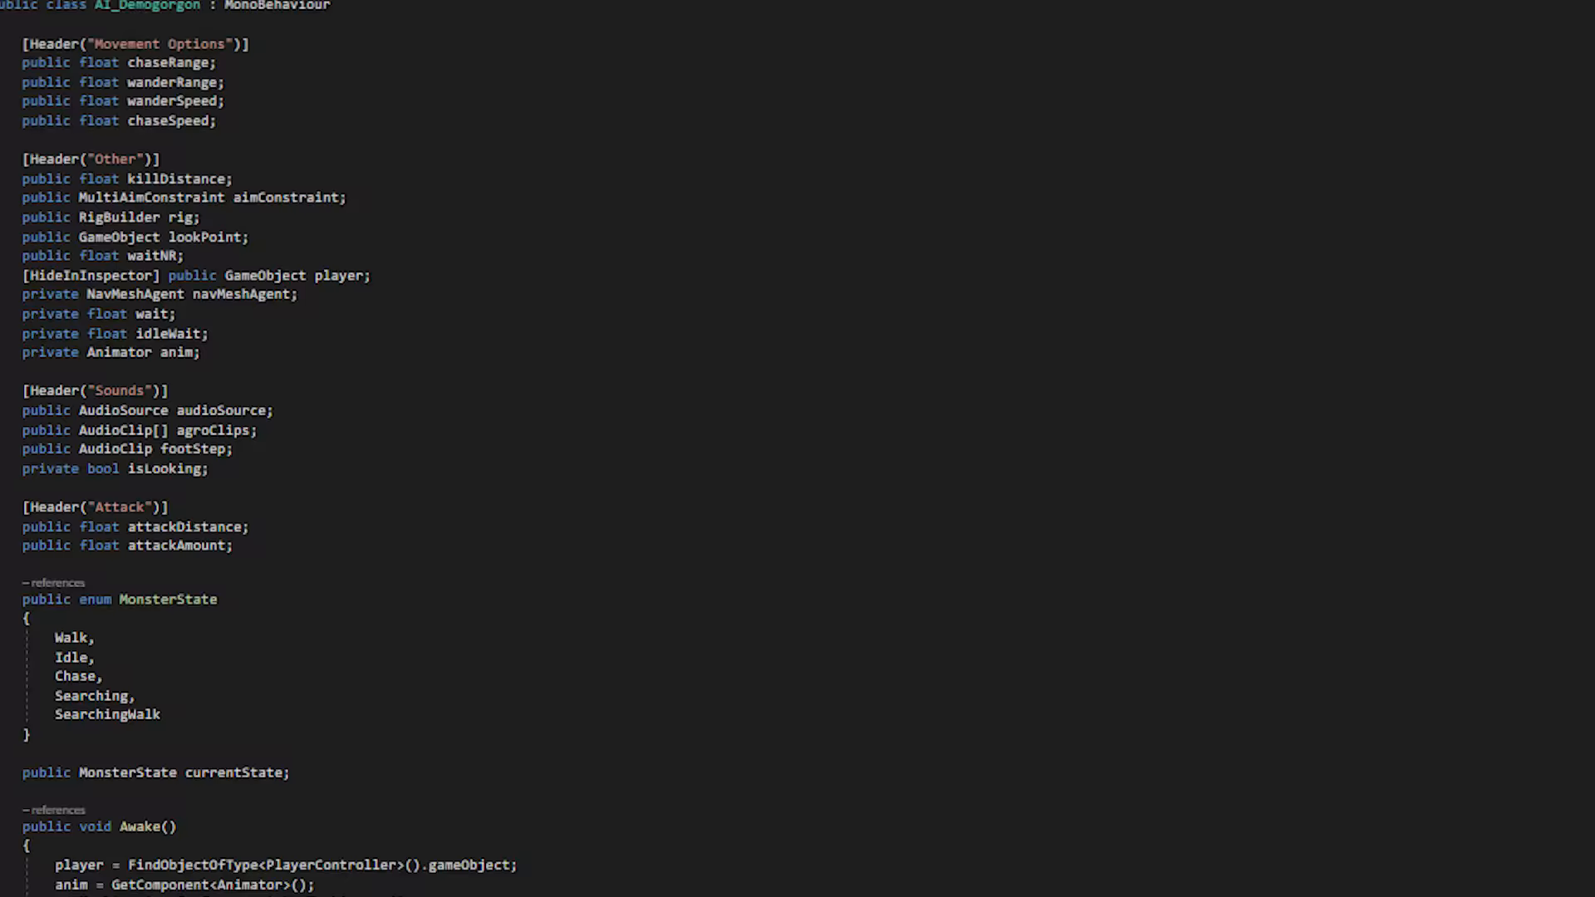
scroll(down, 3)
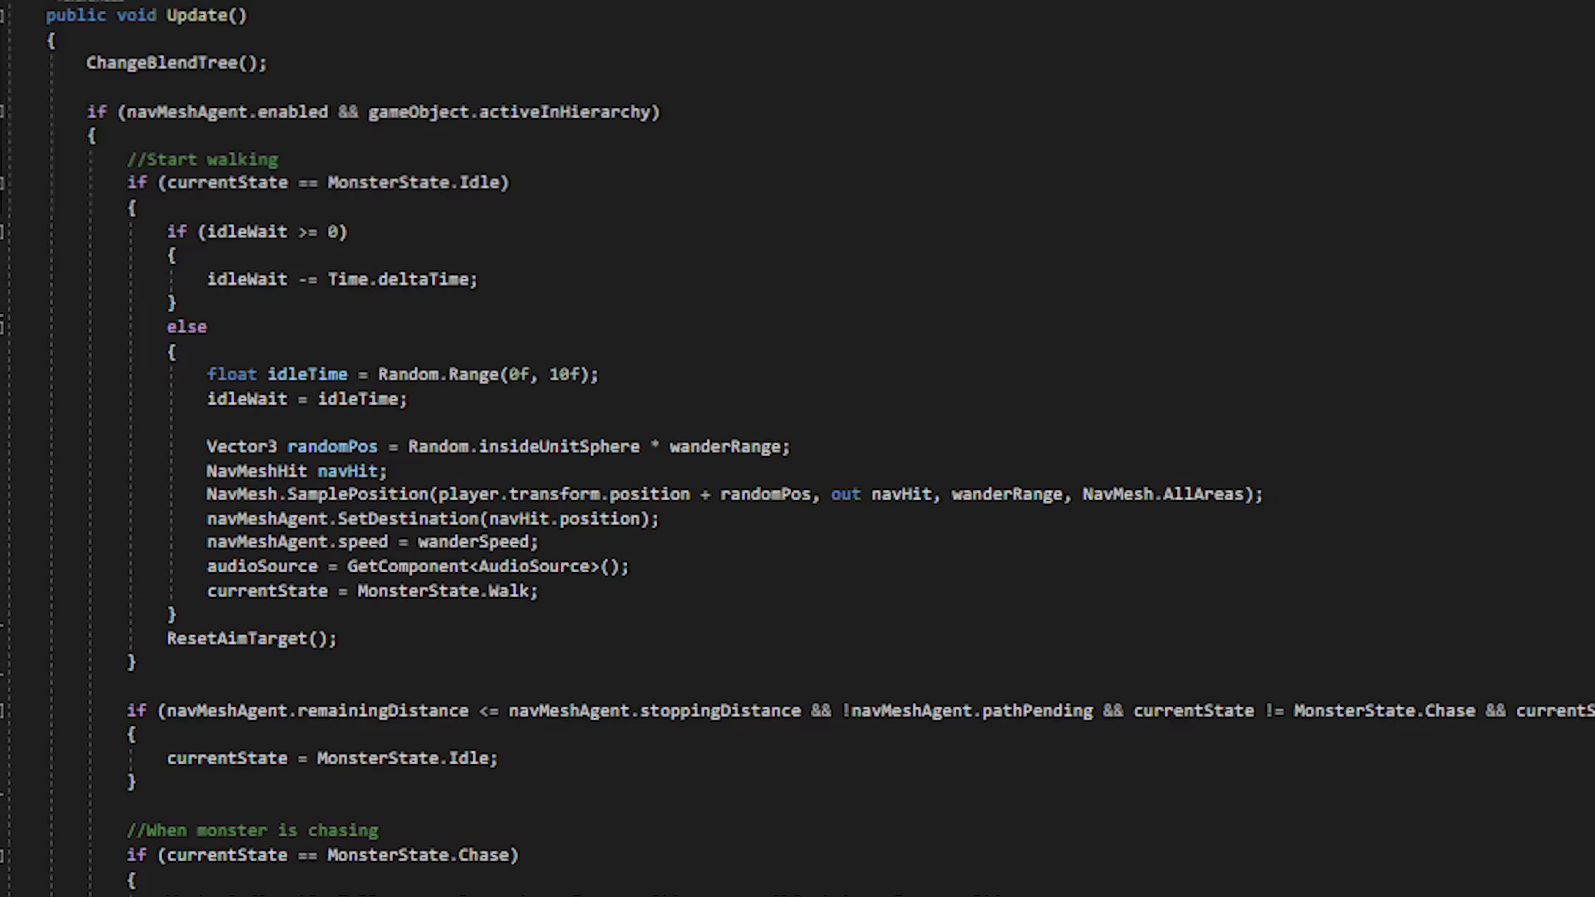
scroll(down, 3)
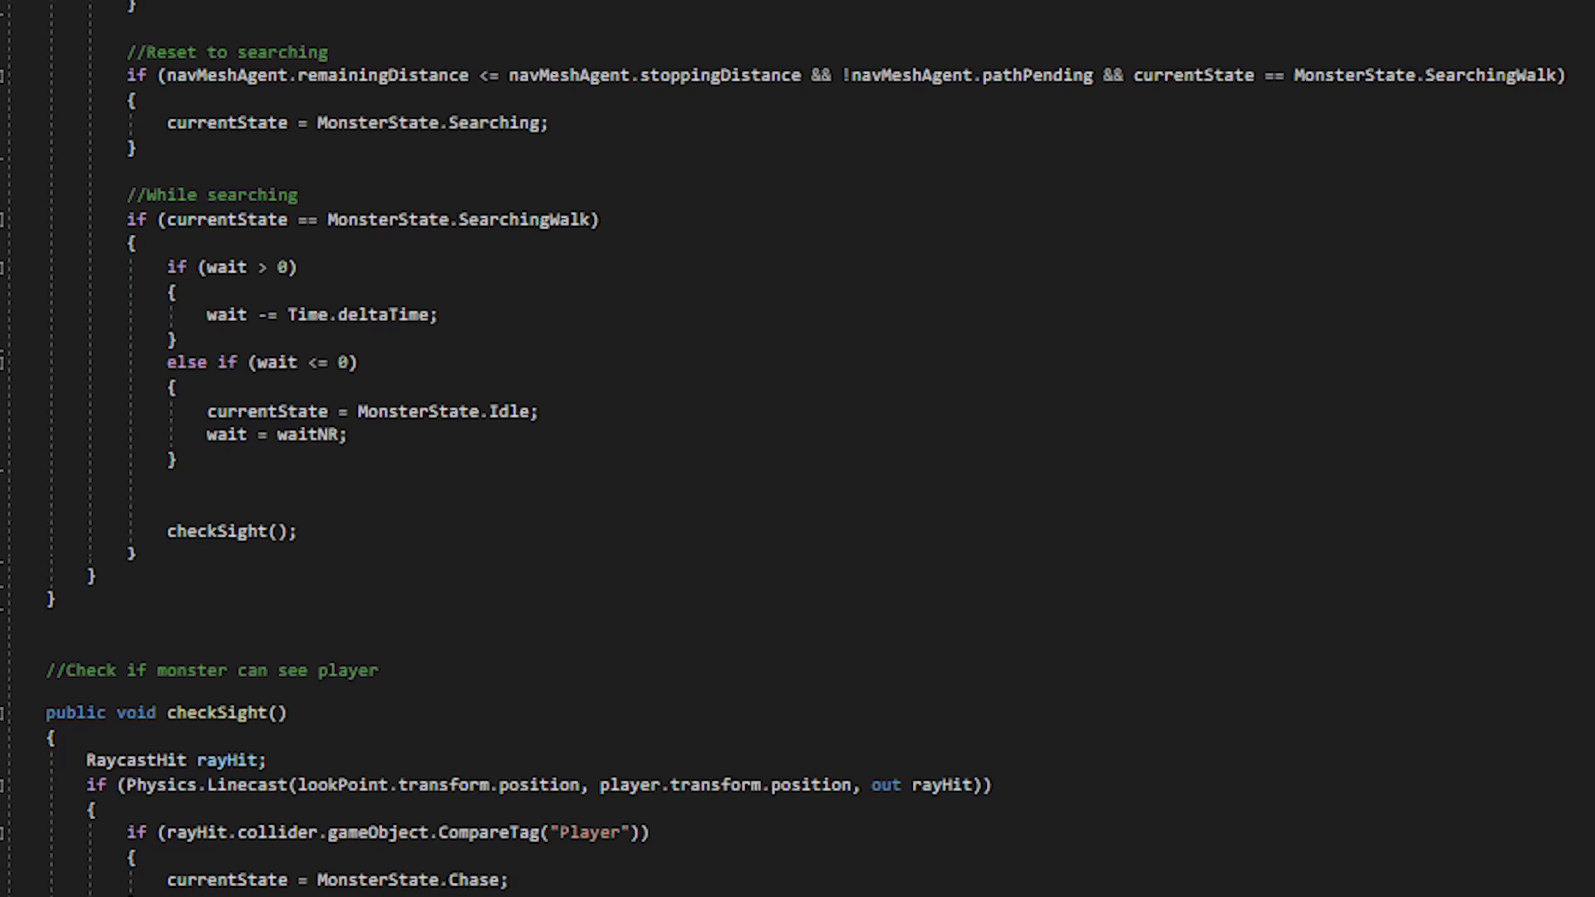
scroll(up, 3)
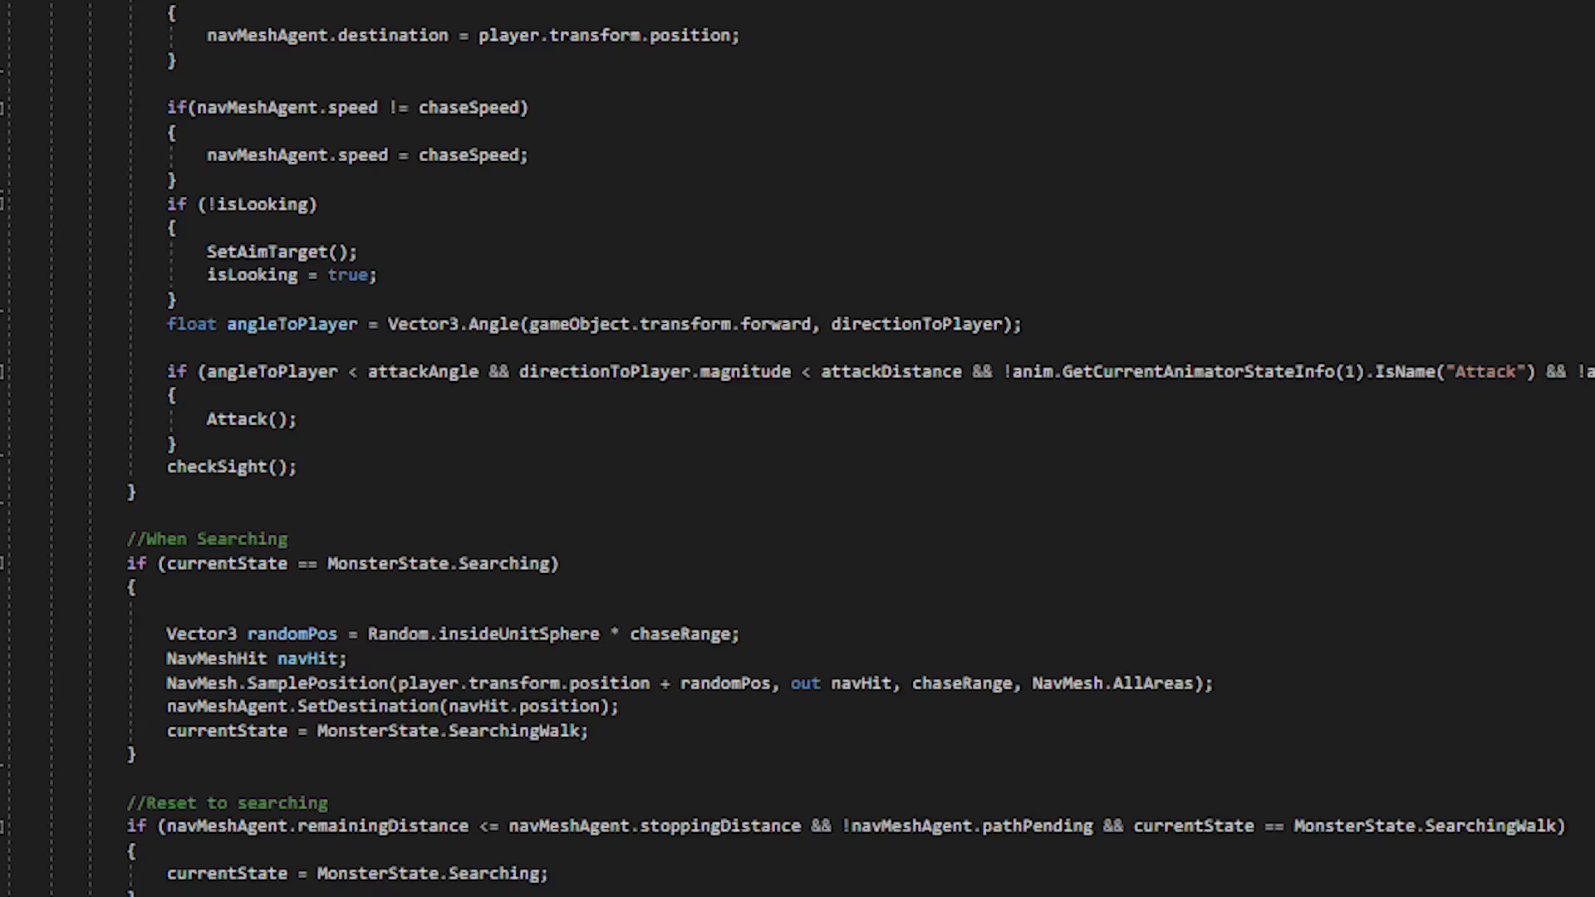
scroll(up, 3)
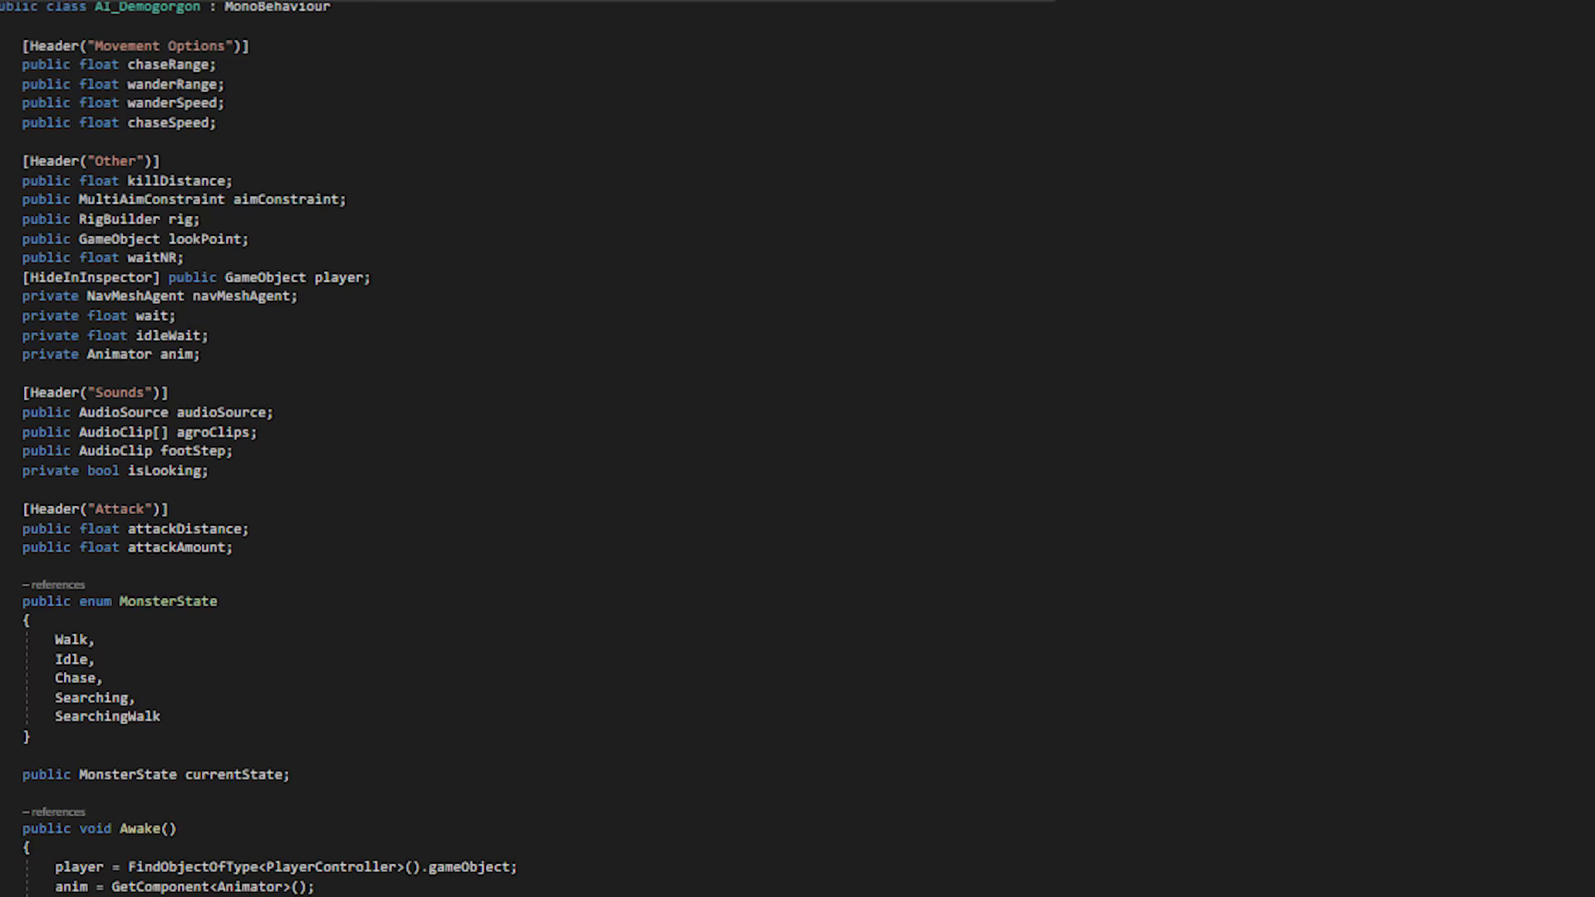
scroll(down, 3)
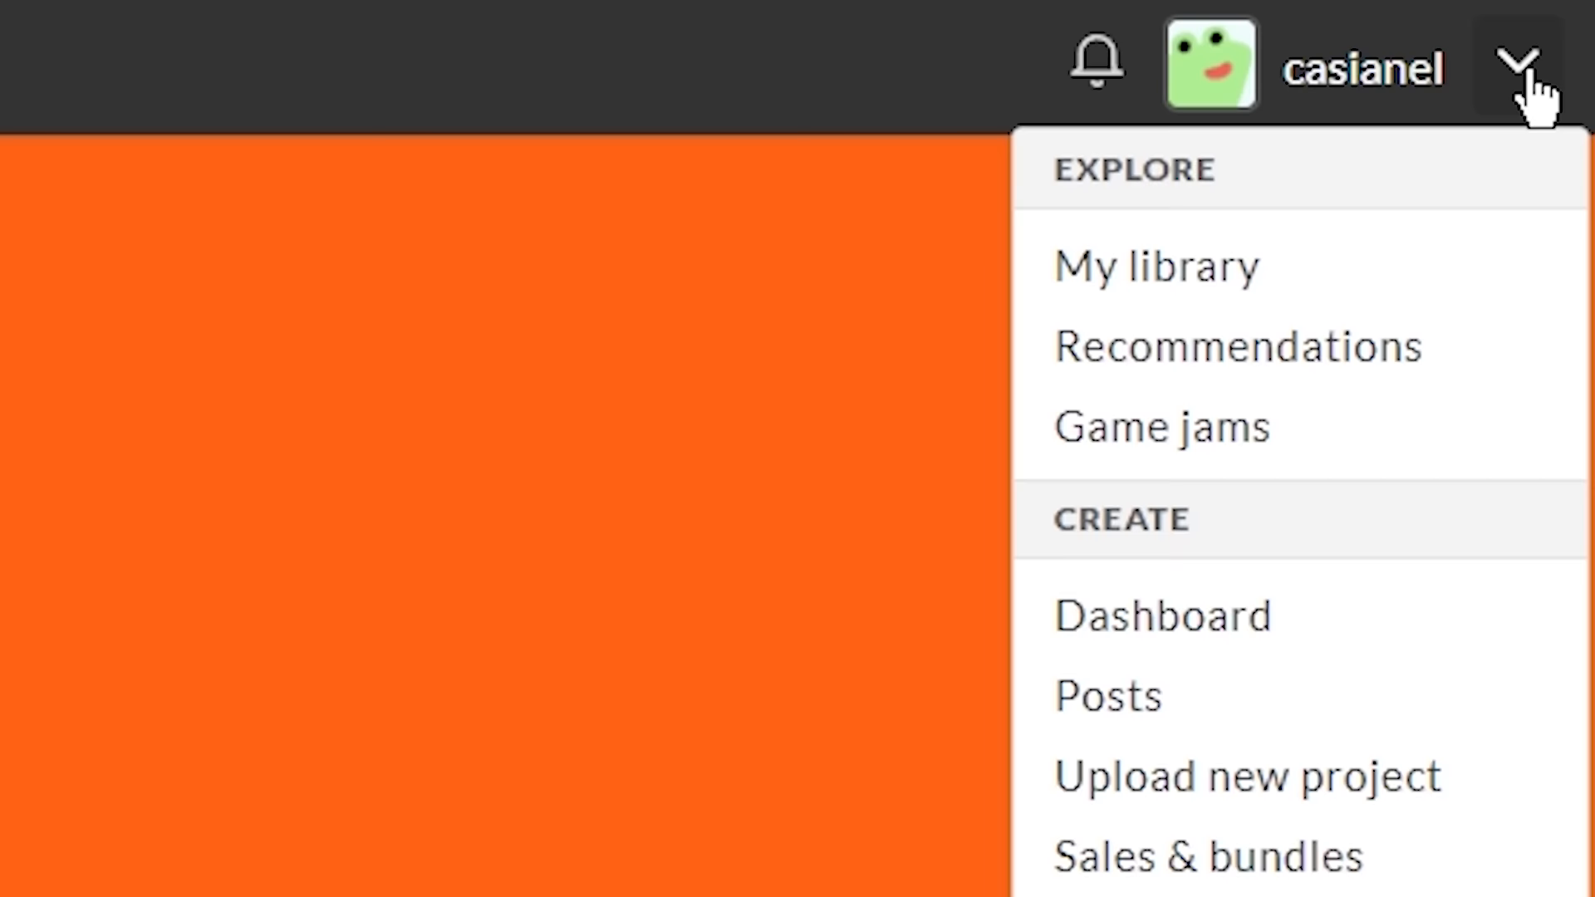
- Choose Upload new project from the itch.io account dropdown
click(1250, 776)
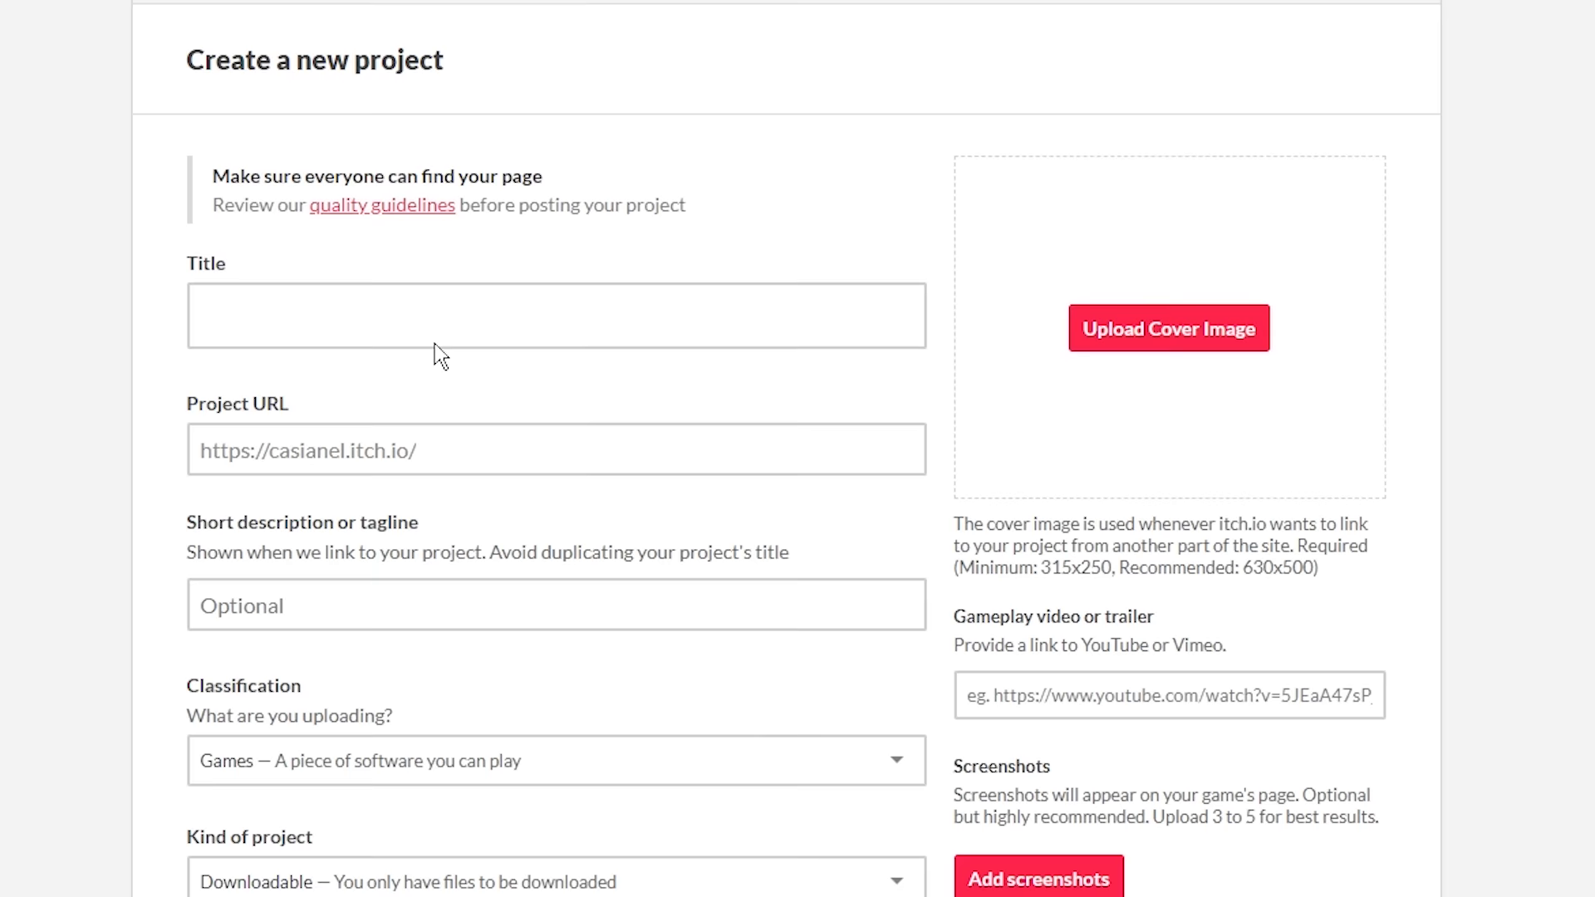